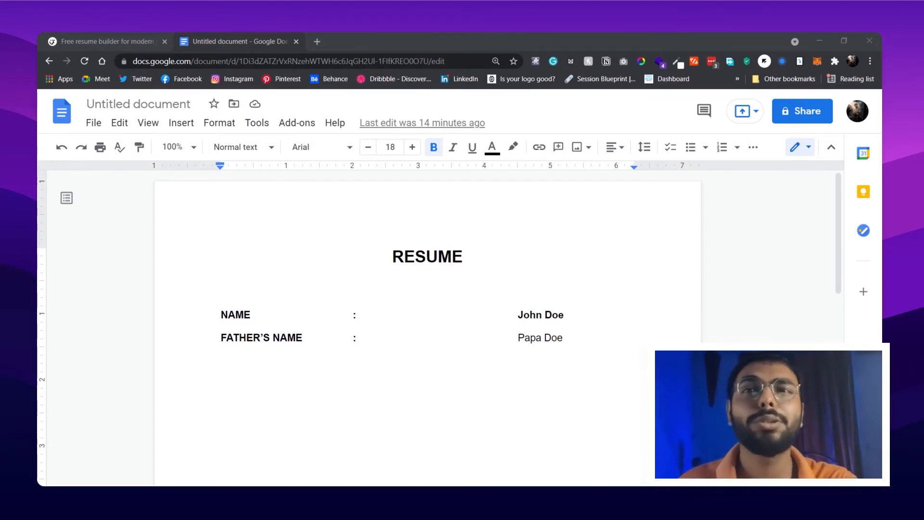
Switch from the Google Docs RESUME document to the Wozber resume builder home page.
{"action": "left_click", "coordinate": [464, 257]}
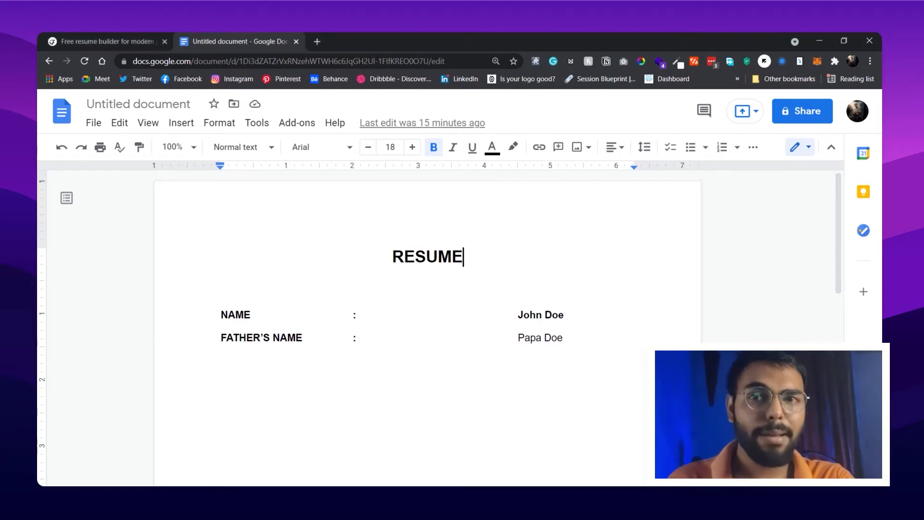
{"action": "left_click", "coordinate": [107, 42]}
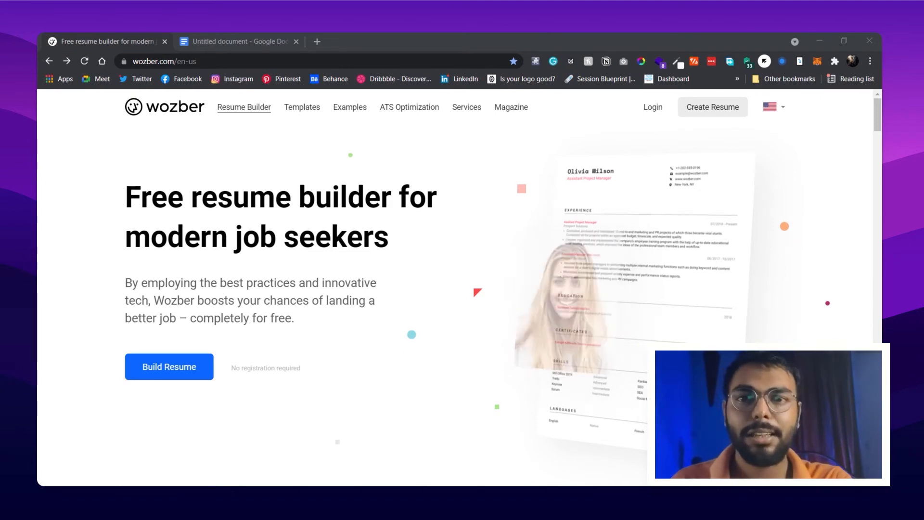
Browse the free resume templates gallery and bring up Resume Template #2's details.
{"action": "left_click", "coordinate": [302, 107]}
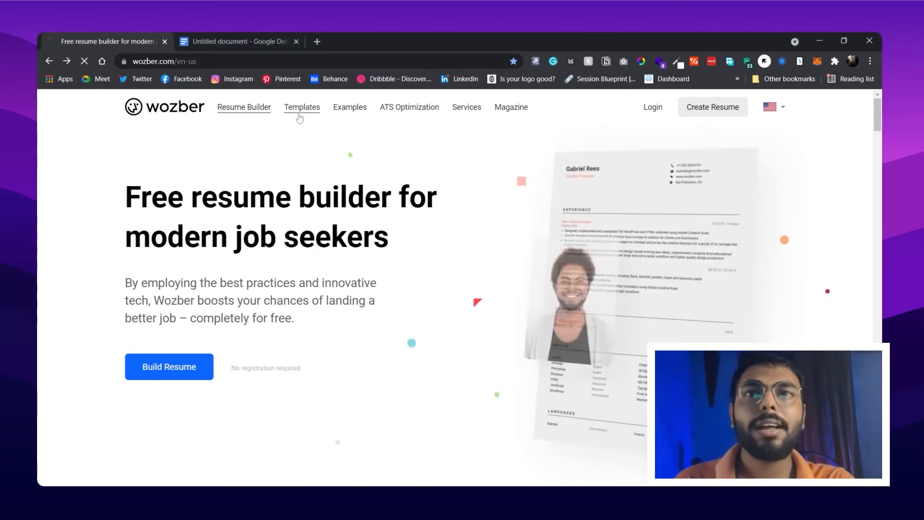
{"action": "left_click", "coordinate": [301, 107]}
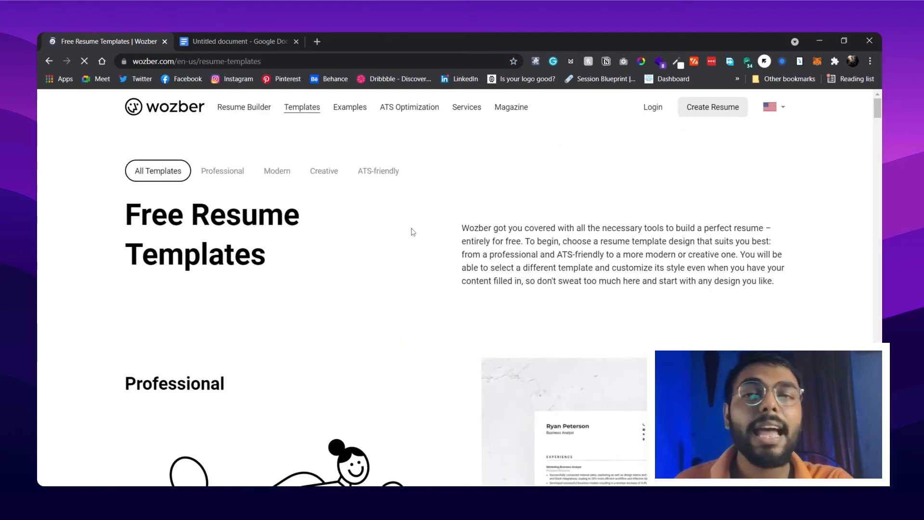
{"action": "scroll", "scroll_direction": "down", "scroll_amount": 3}
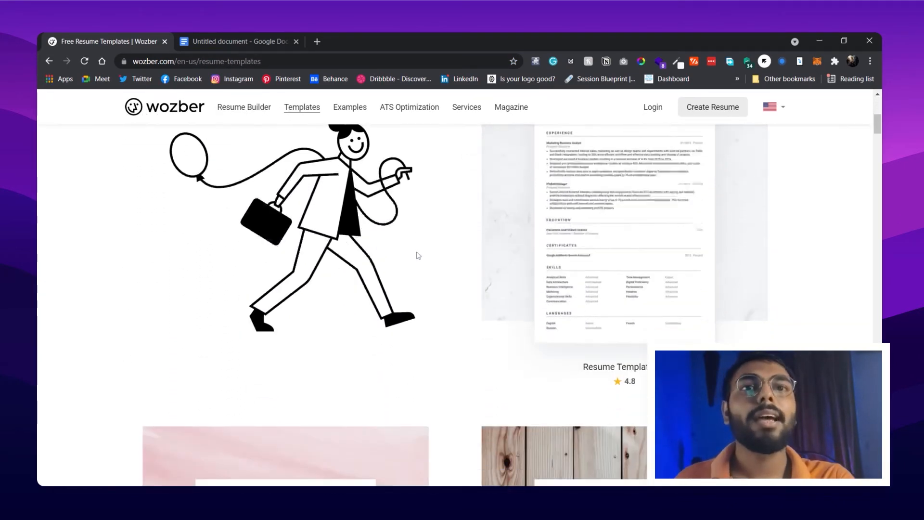
{"action": "scroll", "scroll_direction": "down", "scroll_amount": 3}
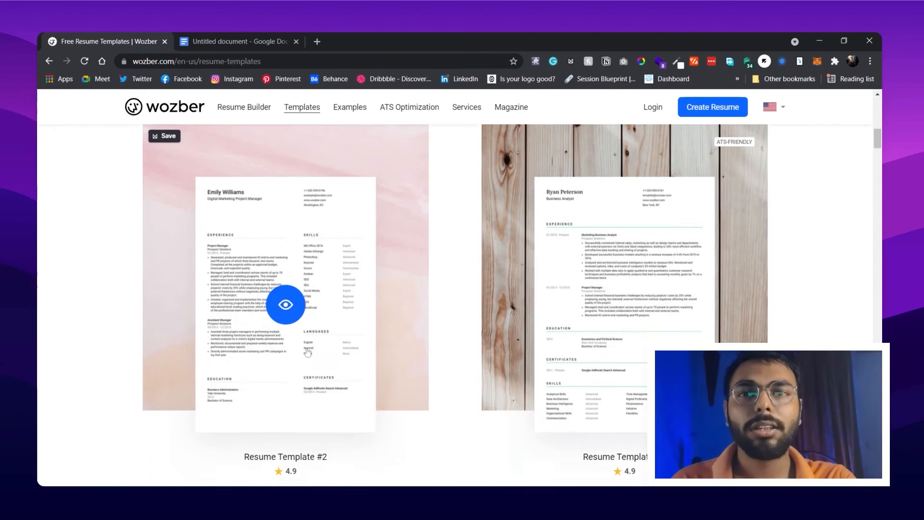
{"action": "left_click", "coordinate": [285, 304]}
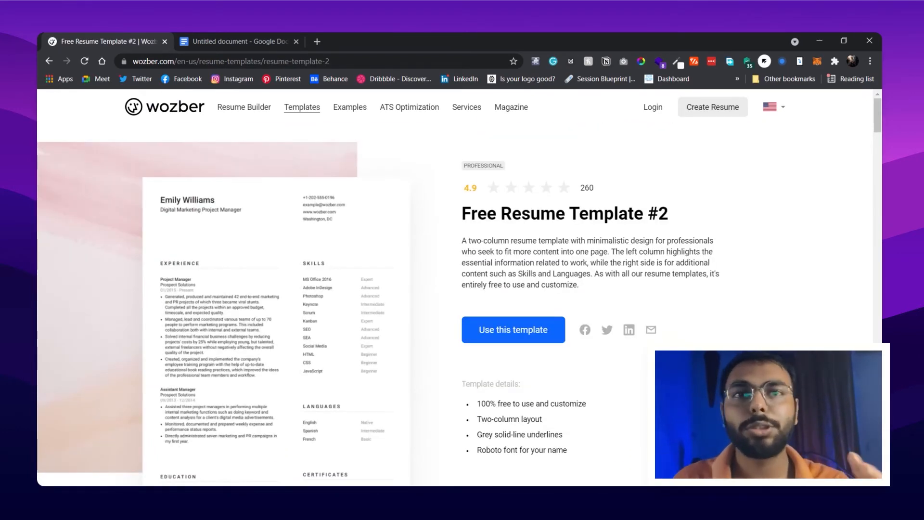
{"action": "scroll", "scroll_direction": "down", "scroll_amount": 3}
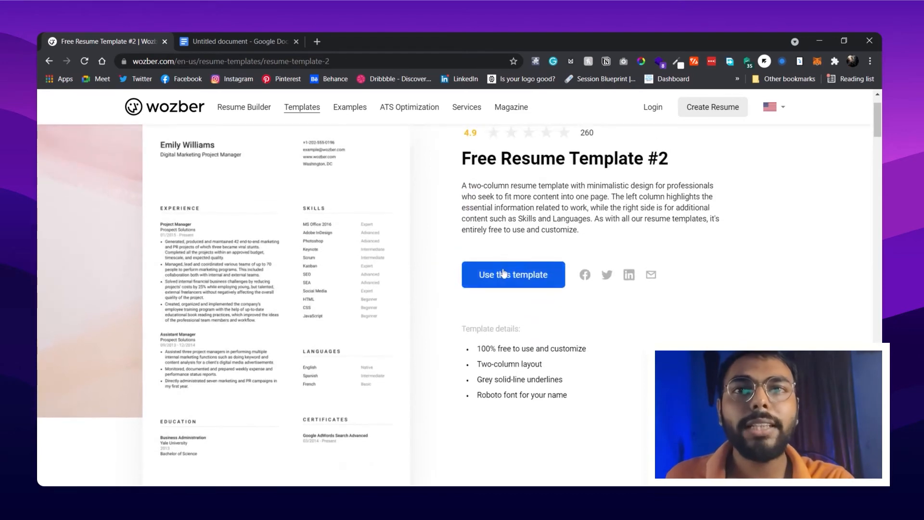
Start a new Untitled Resume from Template #2 and look through its Personal Details form.
{"action": "left_click", "coordinate": [513, 274]}
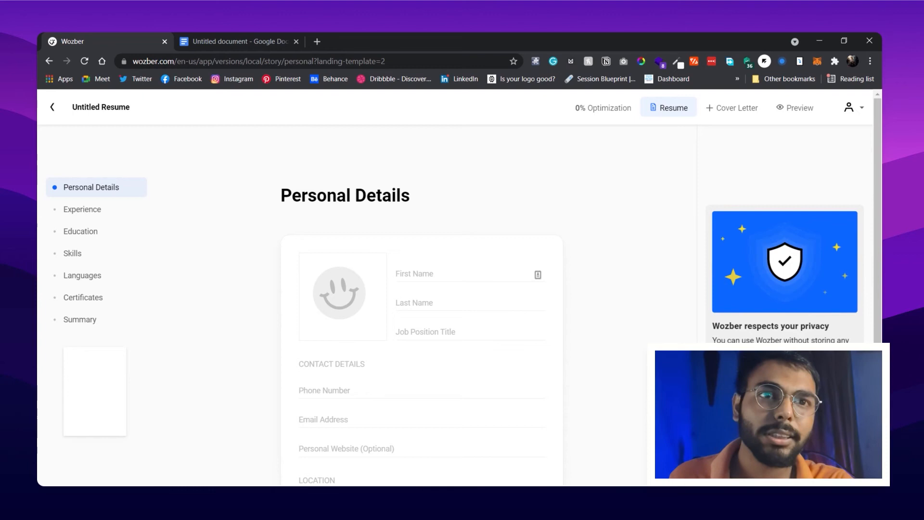
{"action": "scroll", "scroll_direction": "down", "scroll_amount": 3}
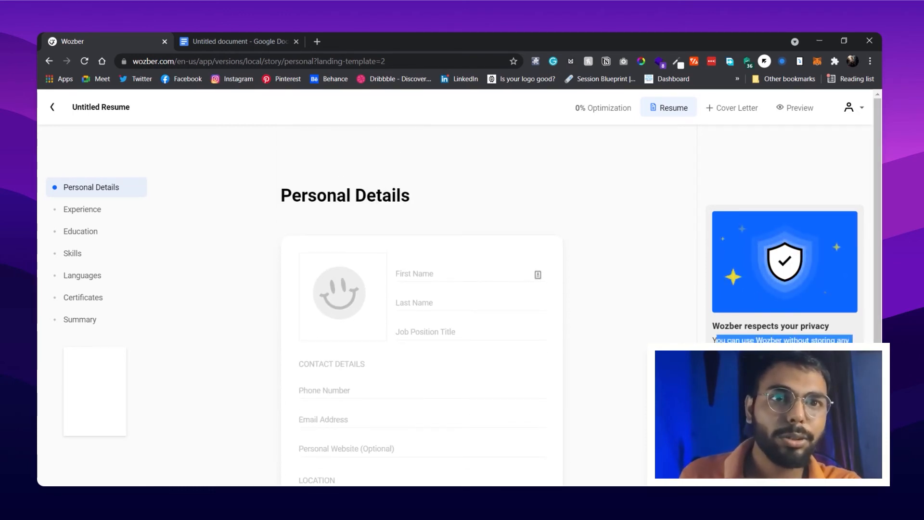
{"action": "scroll", "scroll_direction": "down", "scroll_amount": 3}
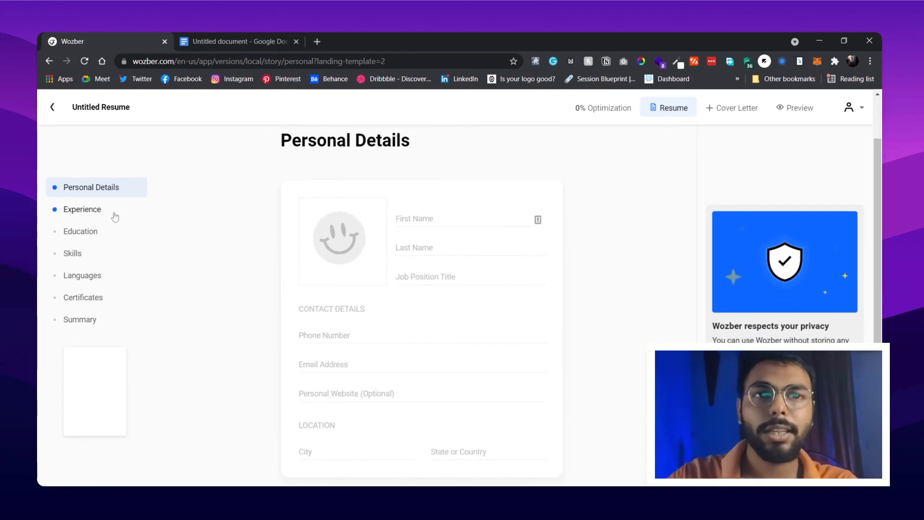
{"action": "mouse_move", "coordinate": [82, 212]}
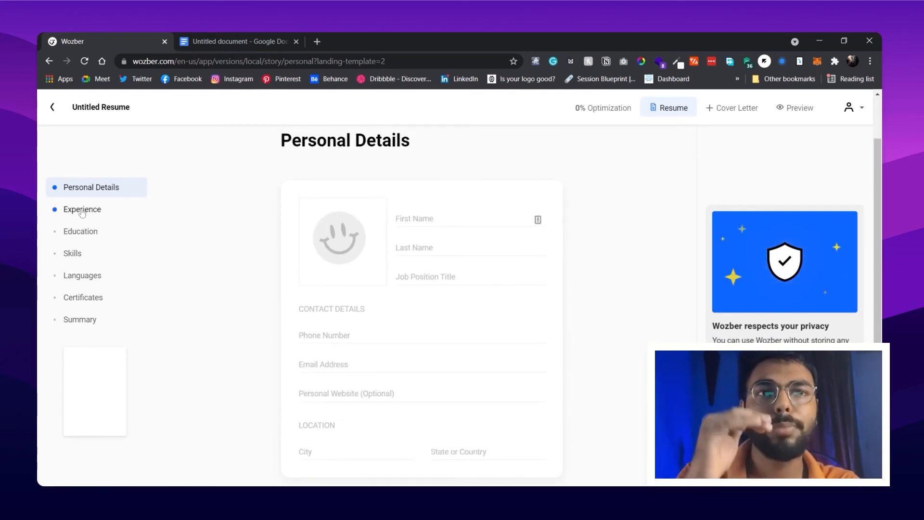
Move to the resume's Experience section, then head toward the 0% Optimization view.
{"action": "left_click", "coordinate": [82, 209]}
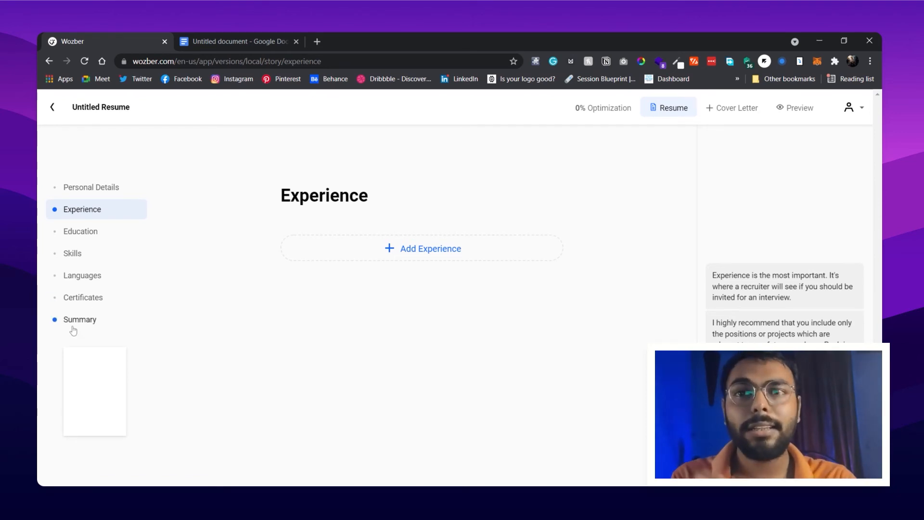
{"action": "left_click", "coordinate": [80, 319]}
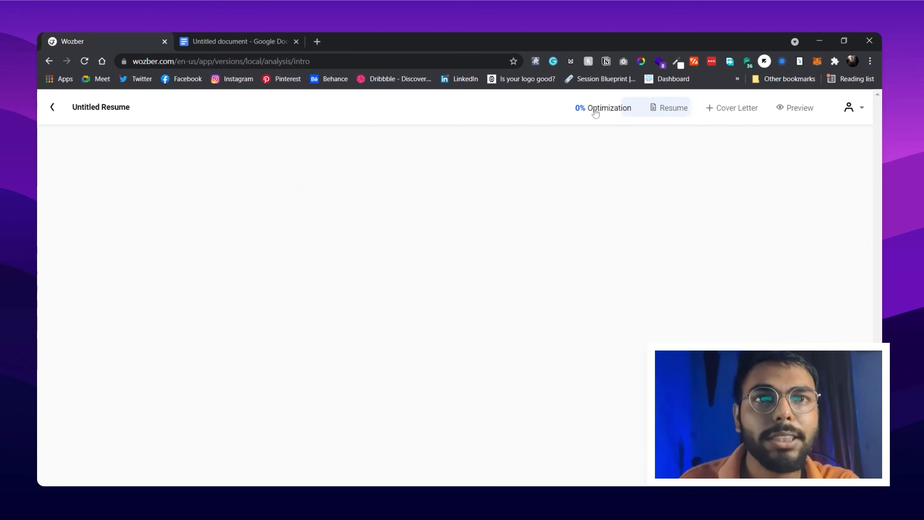
View the Optimization page, then return to My Resumes showing the Untitled Resume at 0%.
{"action": "left_click", "coordinate": [603, 107]}
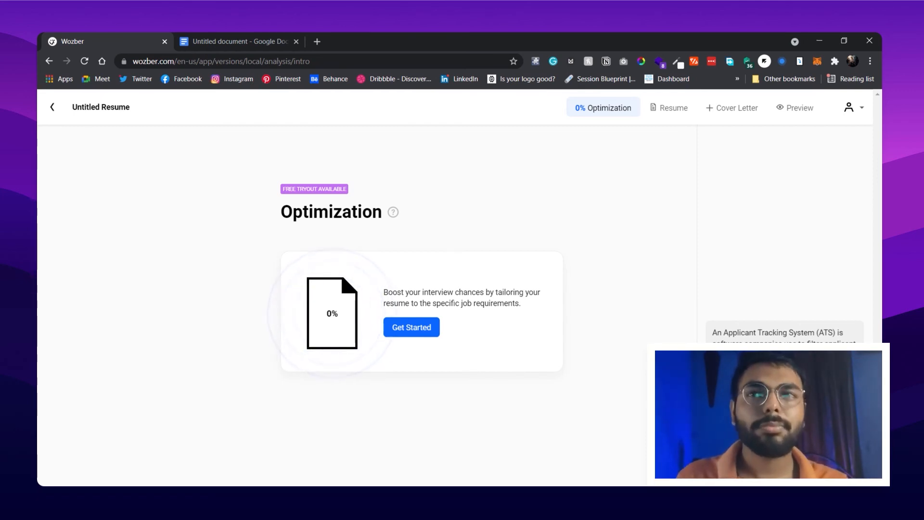
{"action": "left_click", "coordinate": [52, 107]}
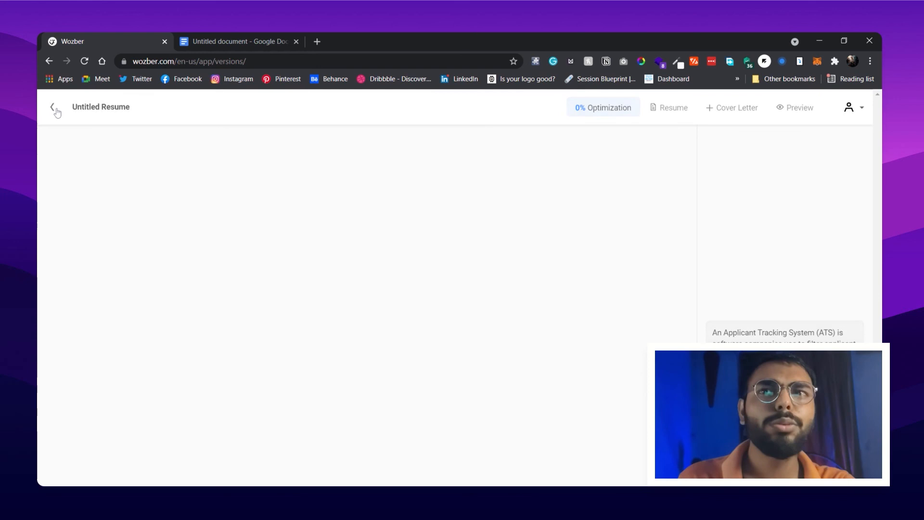
{"action": "left_click", "coordinate": [53, 110]}
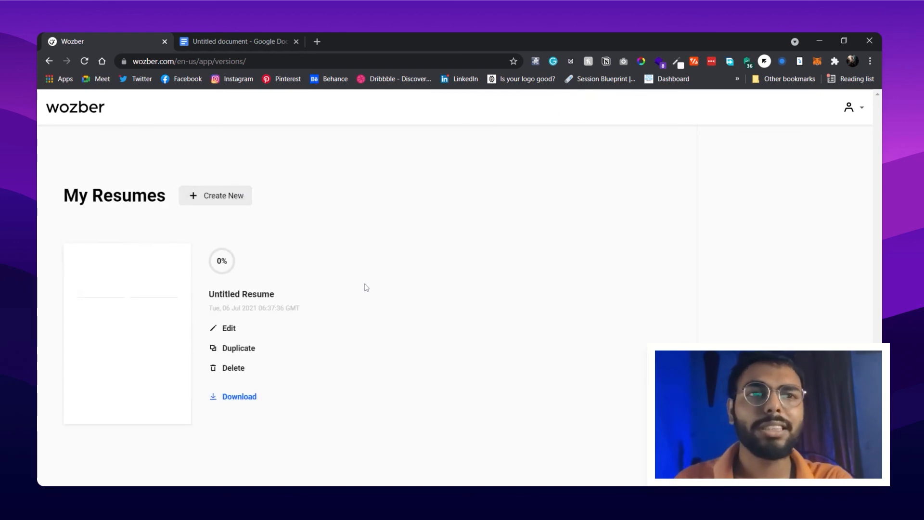